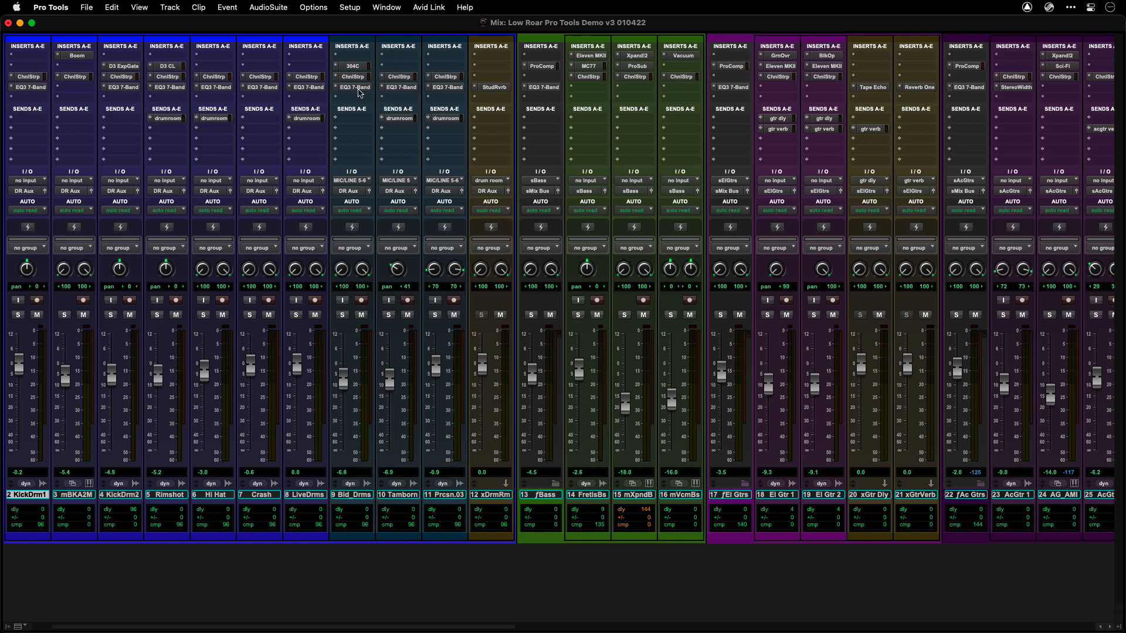
pyautogui.moveTo(169, 7)
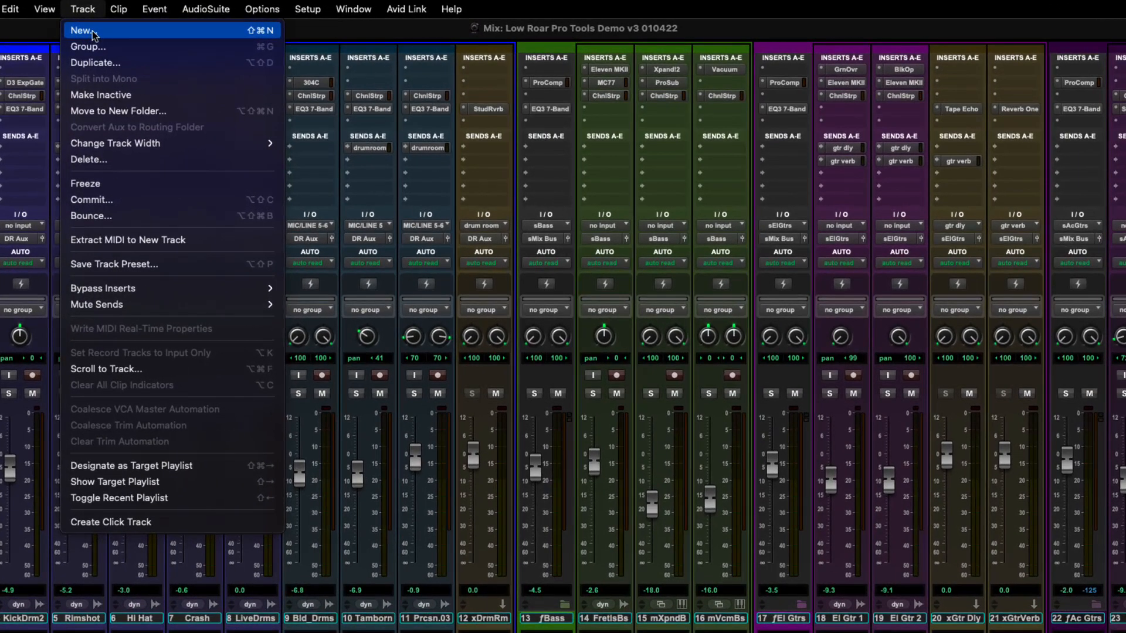
# - Pick Routing Folder as the track type, then choose Move to New Folder for the selected drum tracks
pyautogui.click(85, 30)
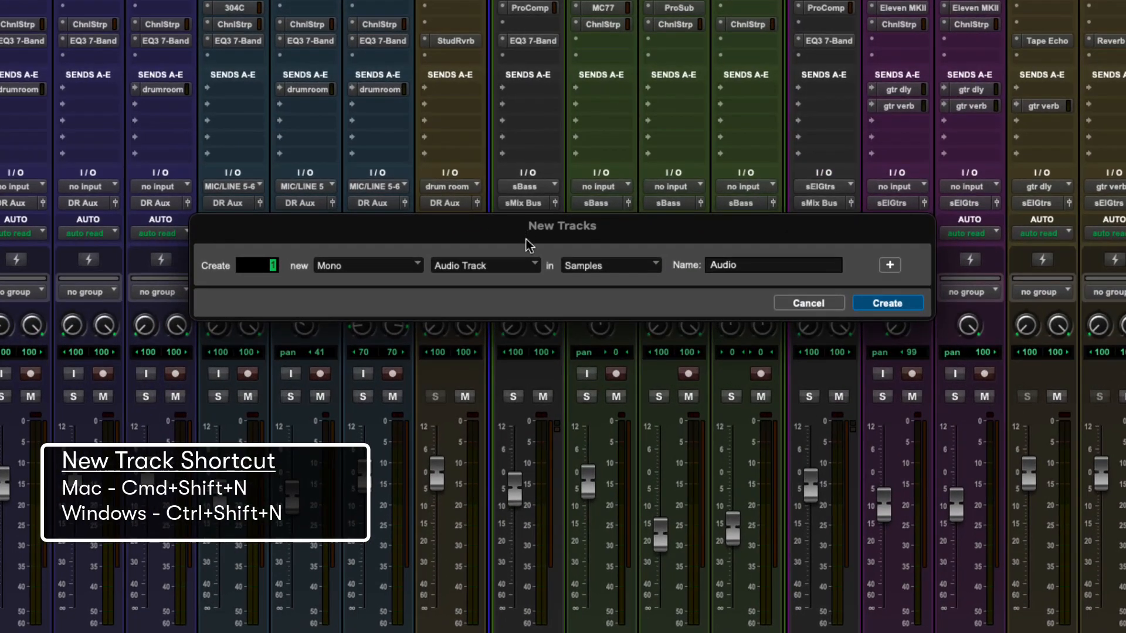
pyautogui.click(485, 265)
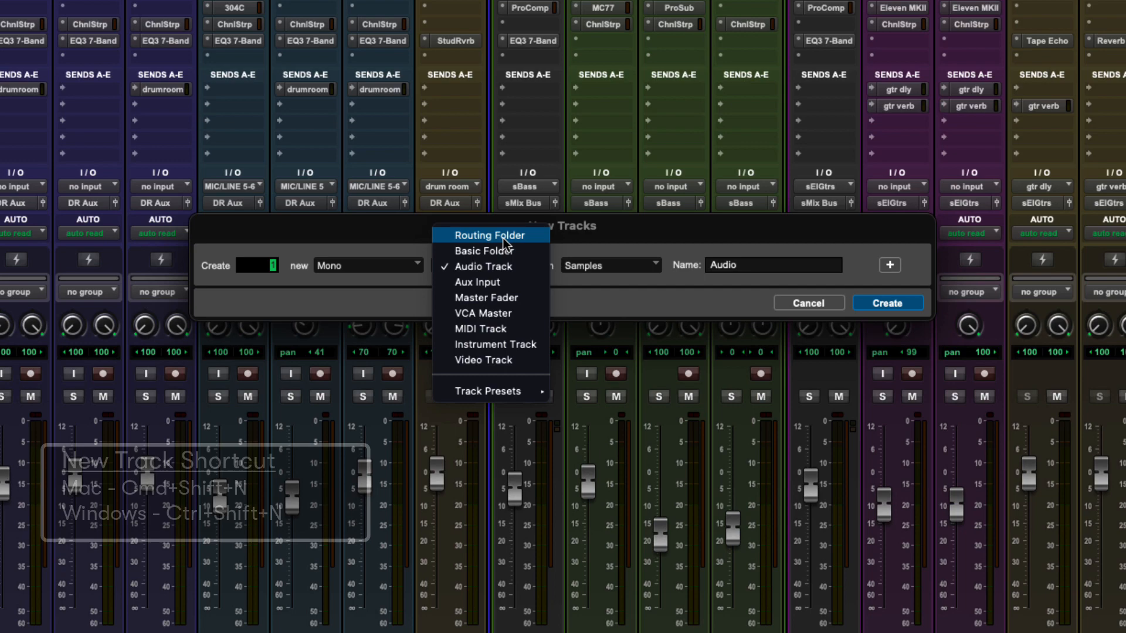
pyautogui.click(807, 303)
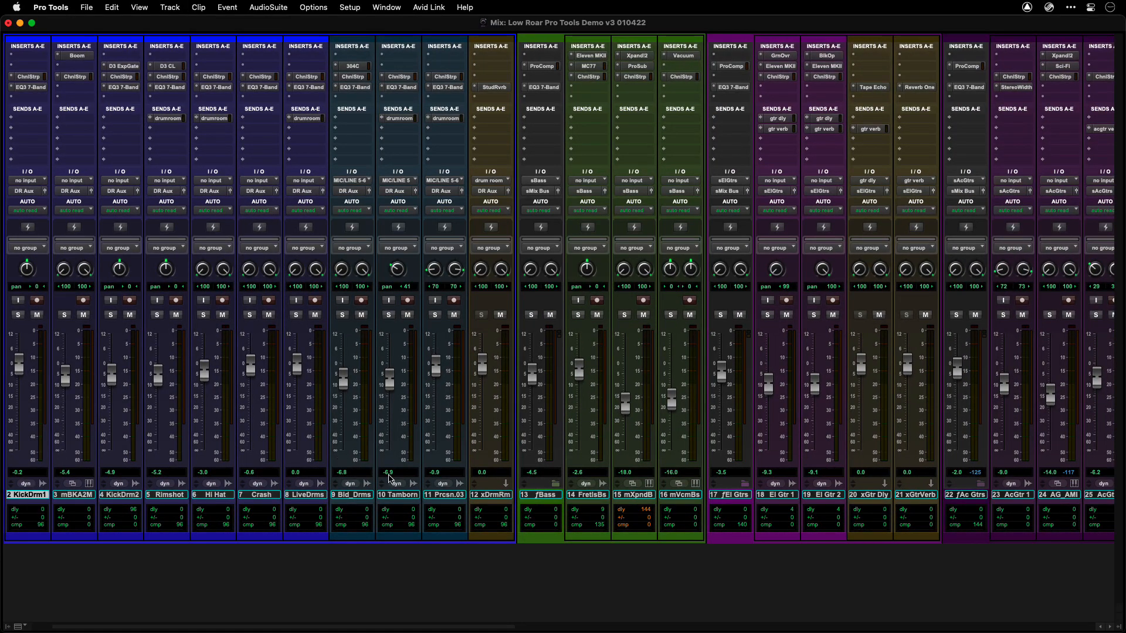
pyautogui.moveTo(444, 495)
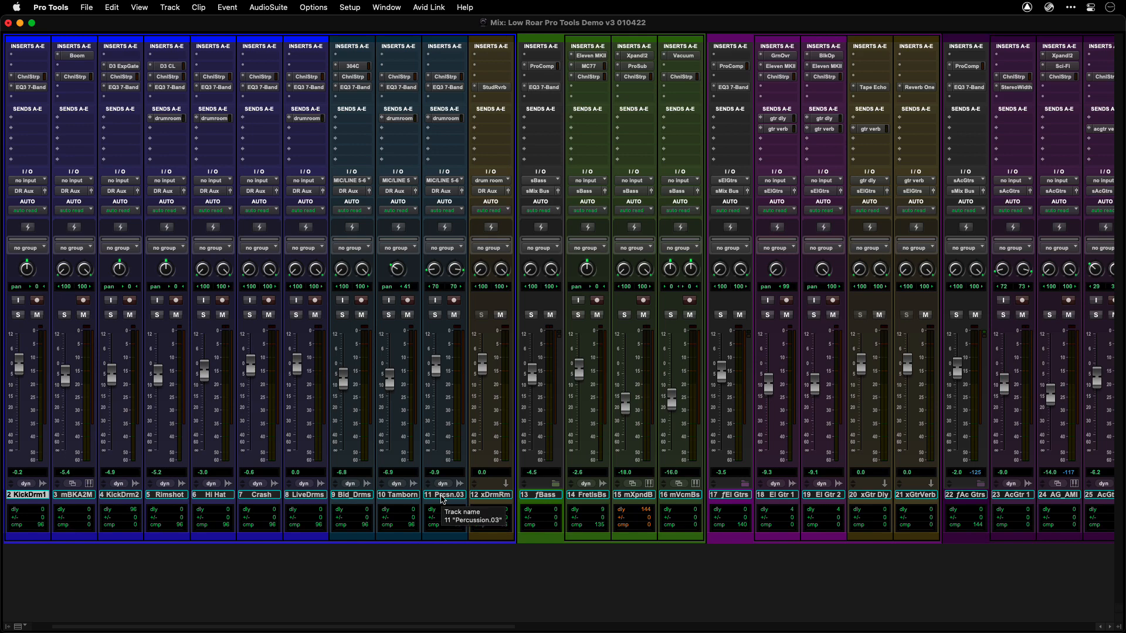
pyautogui.rightClick(444, 495)
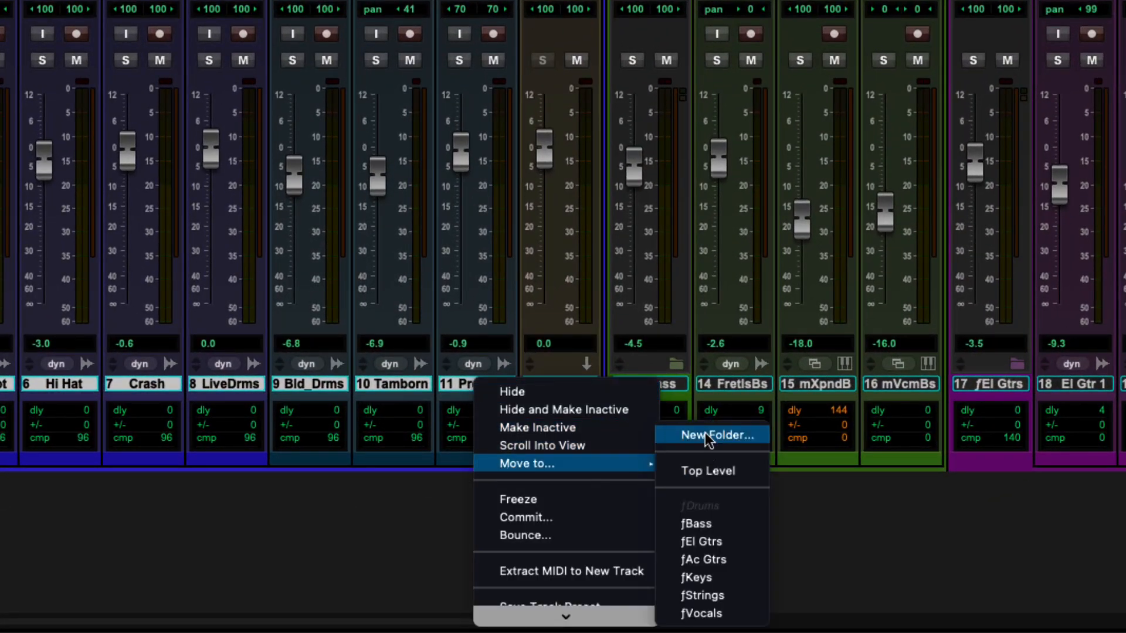
pyautogui.click(713, 435)
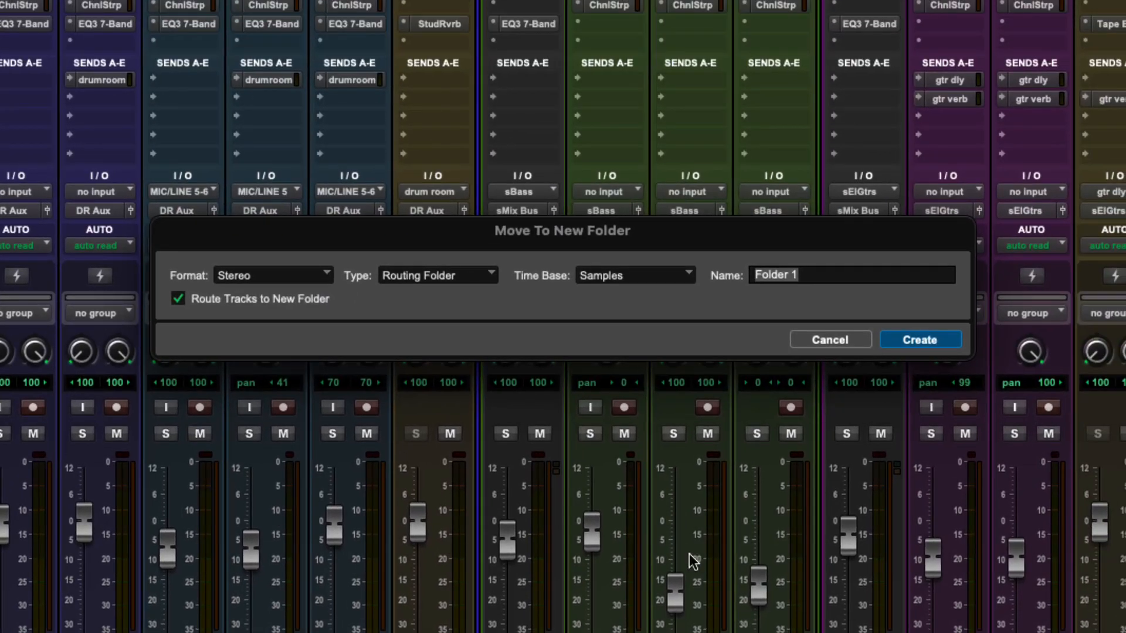
# - Name the new routing folder 'sDrums' and create it
pyautogui.write('sDr')
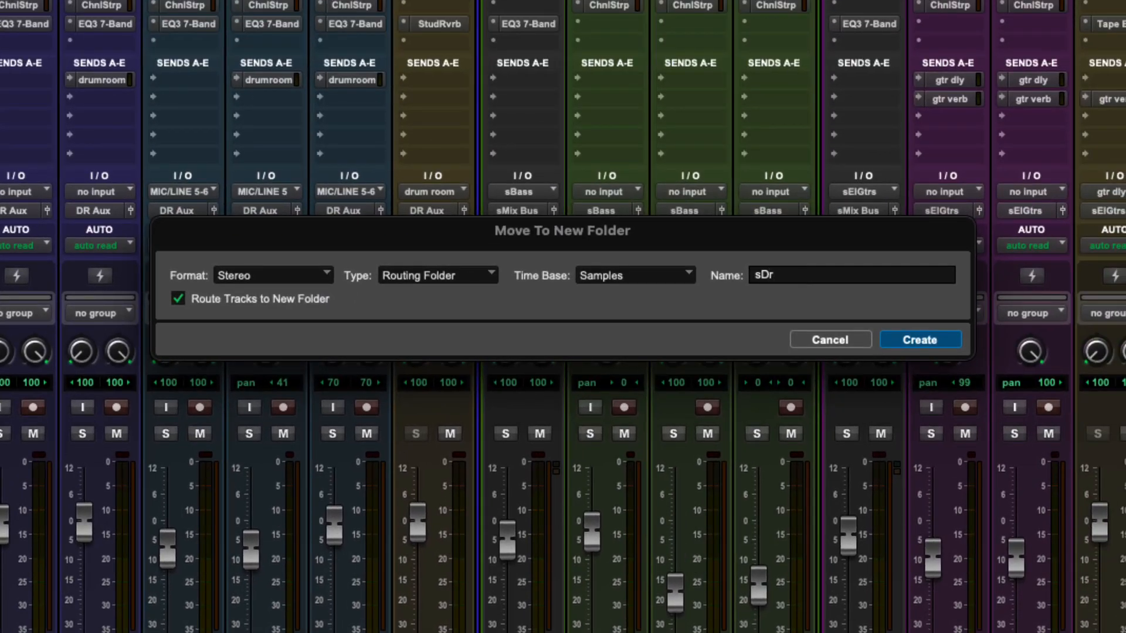
pyautogui.write('ums')
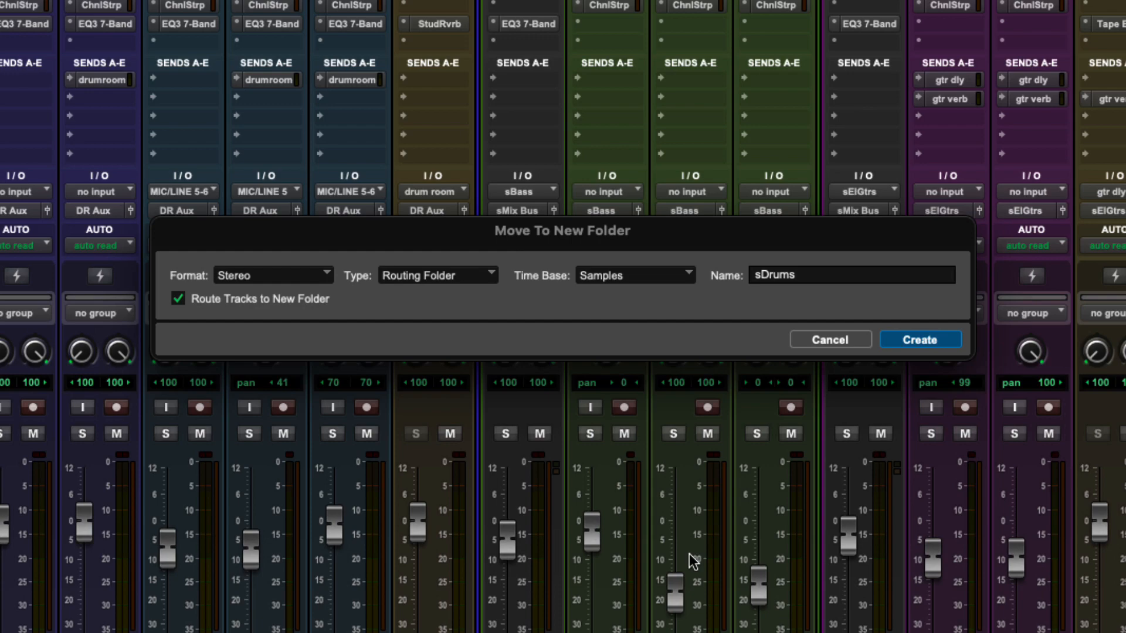
pyautogui.click(919, 339)
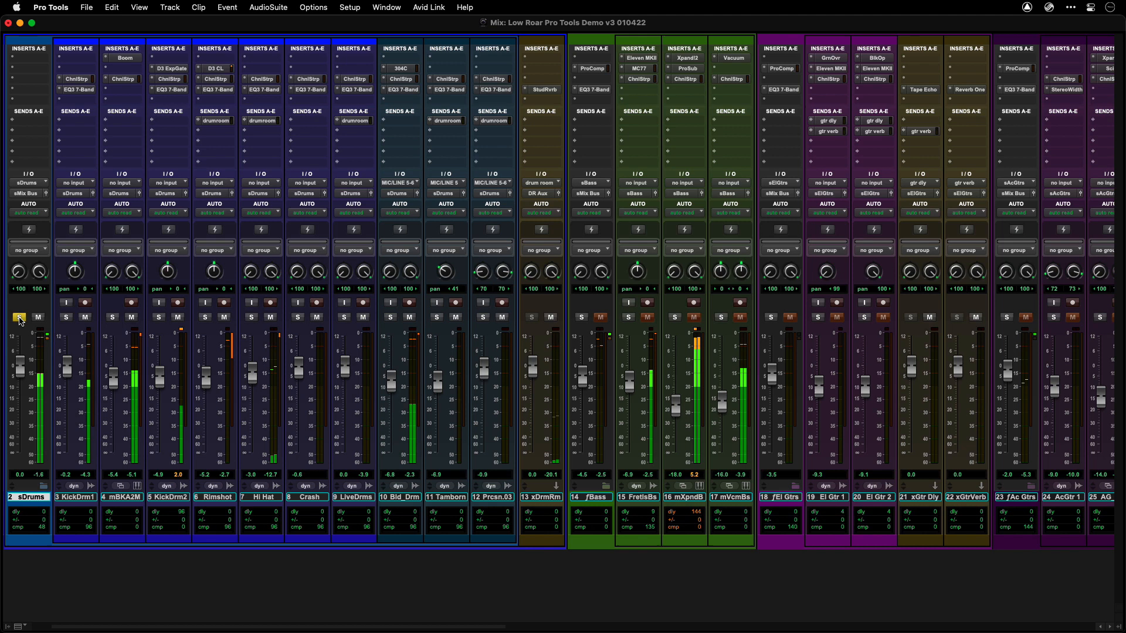
# - Toggle Solo and Mute on sDrums and bring the xDrmRm track into the folder
pyautogui.click(19, 317)
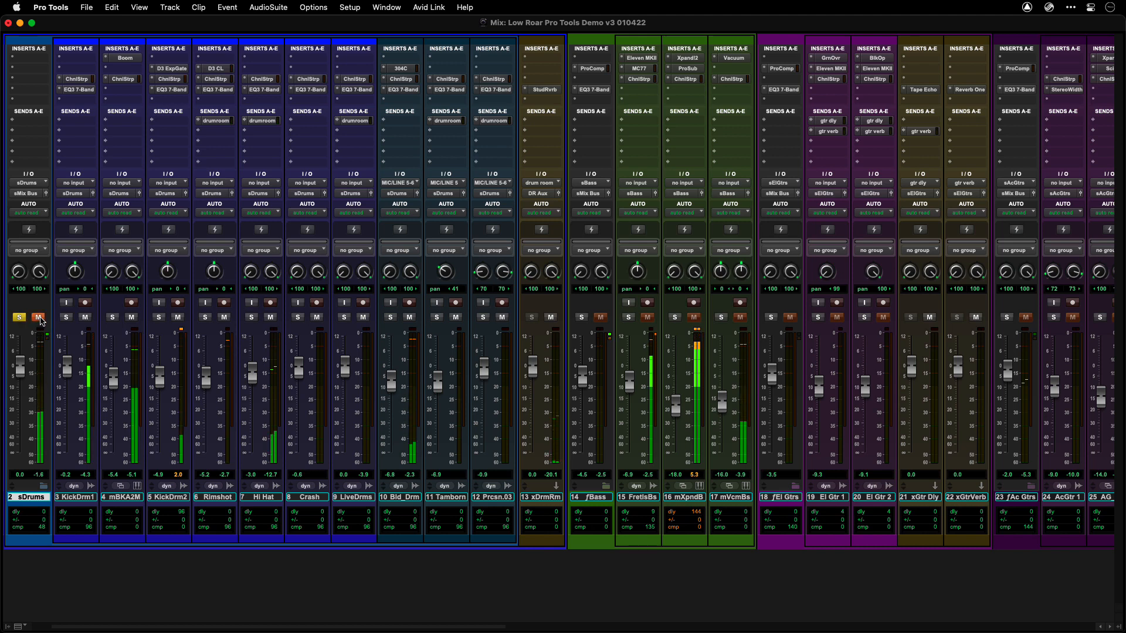
pyautogui.click(38, 317)
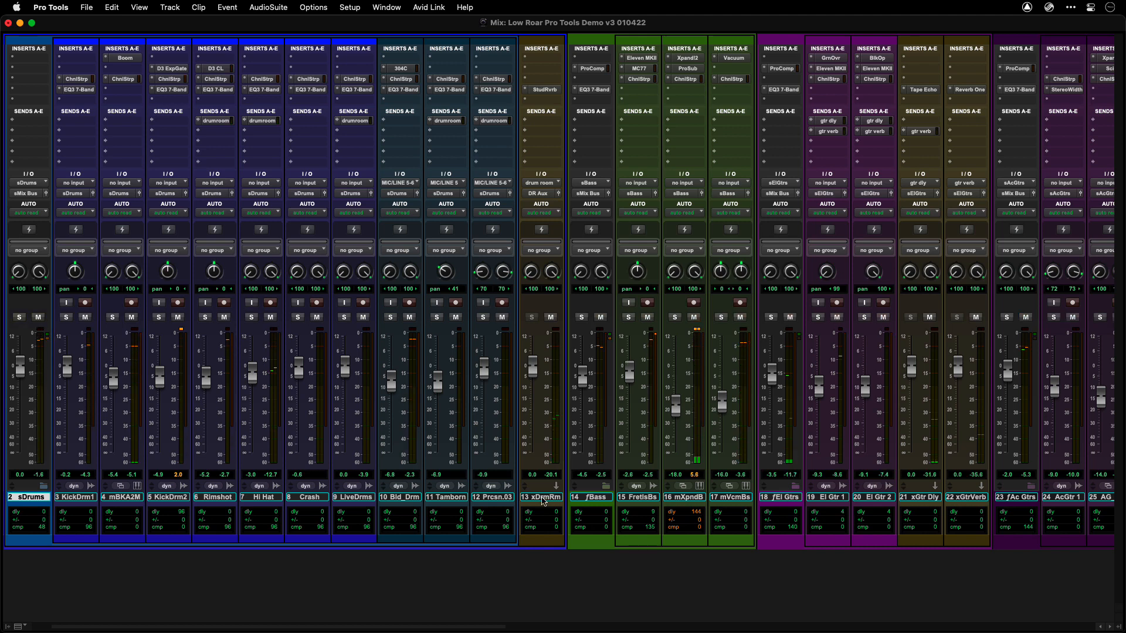
pyautogui.click(122, 496)
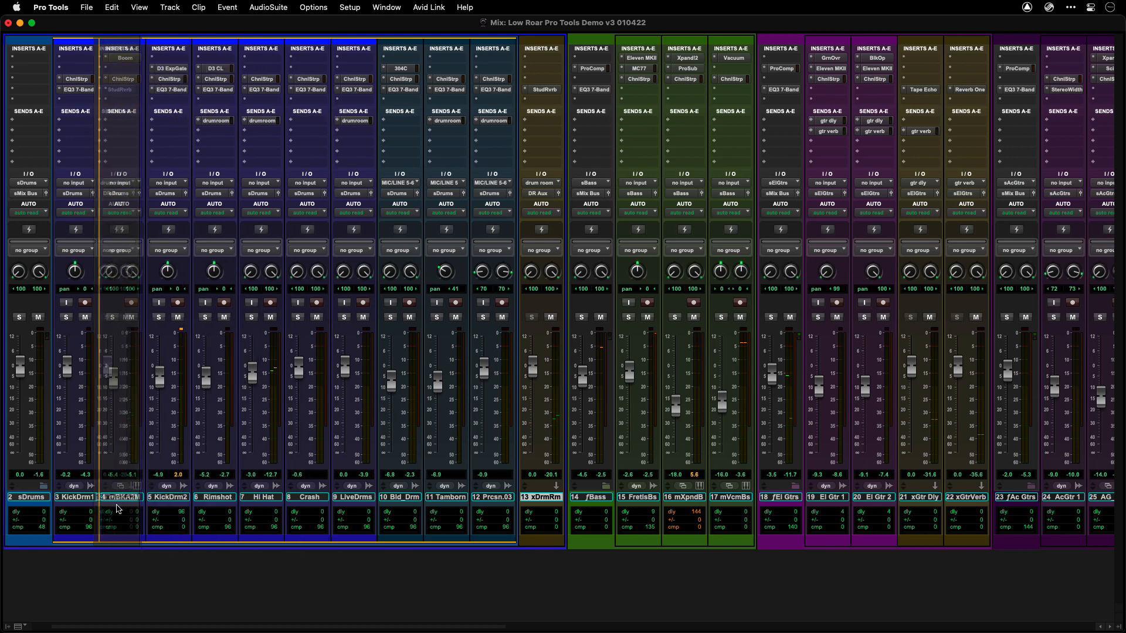